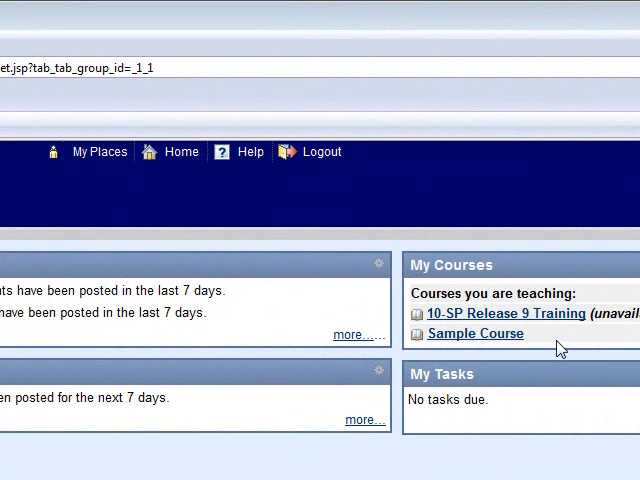
pyautogui.moveTo(520, 342)
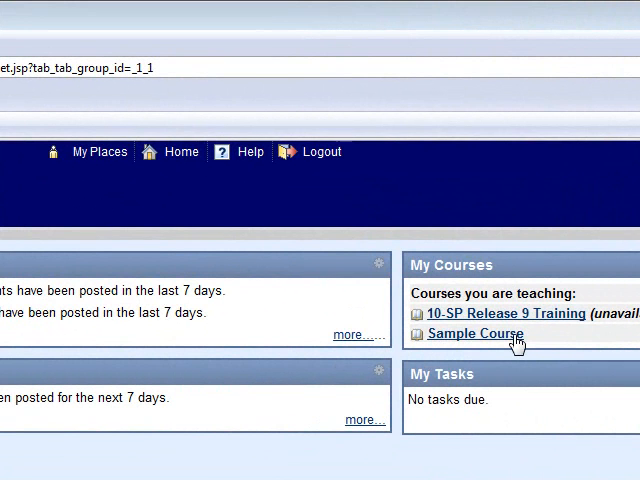
# Enter Sample Course from the My Courses list.
pyautogui.click(476, 332)
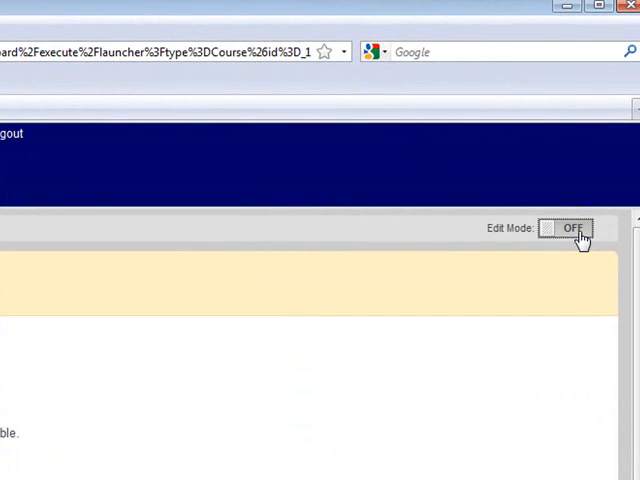
# Switch Edit Mode on so the Content area can be modified.
pyautogui.click(572, 228)
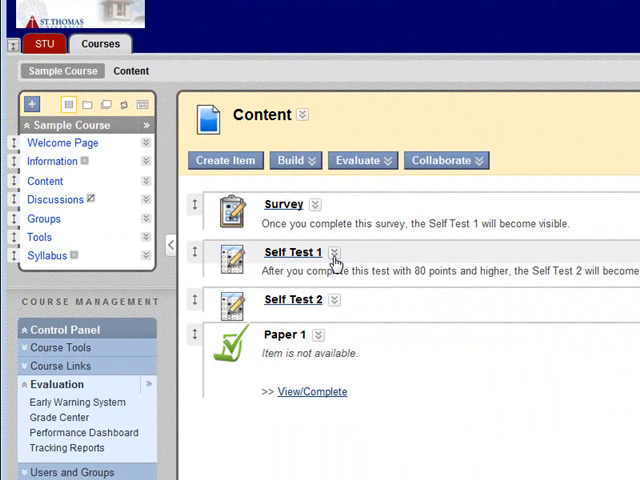
pyautogui.moveTo(336, 252)
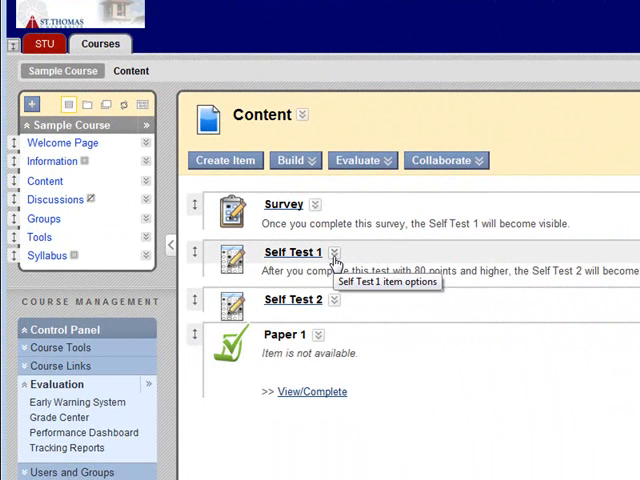
# Create an Adaptive Release rule for Self Test 1 based on the Survey grade column.
pyautogui.click(336, 252)
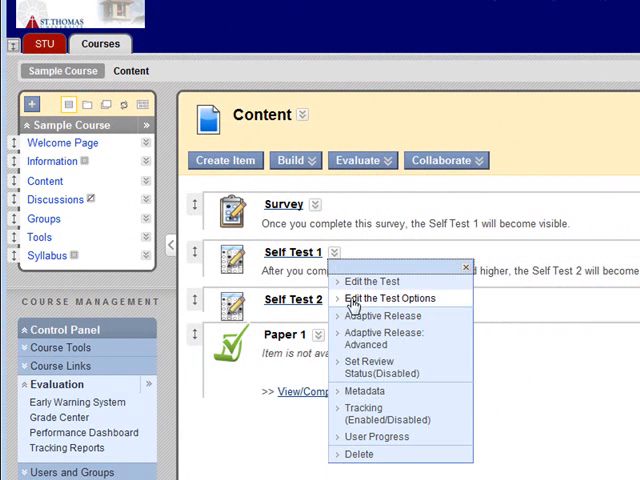
pyautogui.click(384, 316)
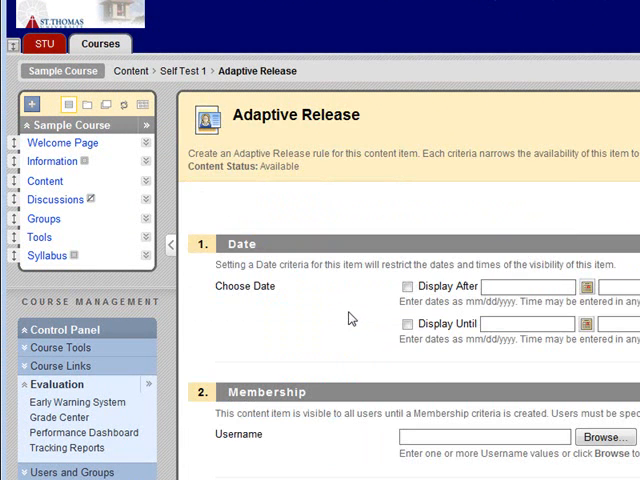
pyautogui.scroll(-3)
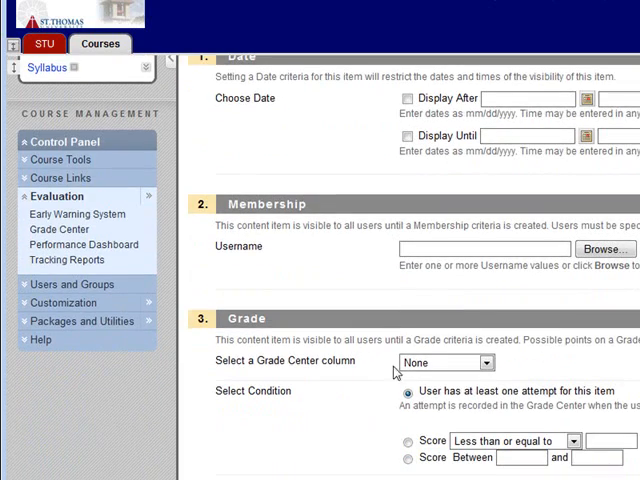
pyautogui.click(486, 362)
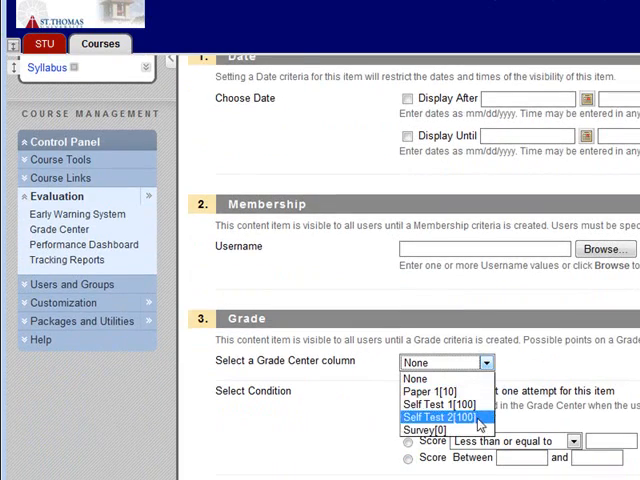
pyautogui.click(420, 428)
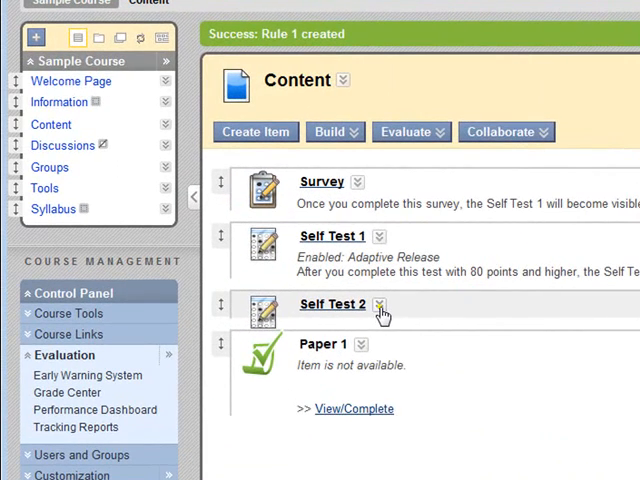
# Begin an Adaptive Release rule for Self Test 2 using the Self Test 1 grade column.
pyautogui.click(378, 304)
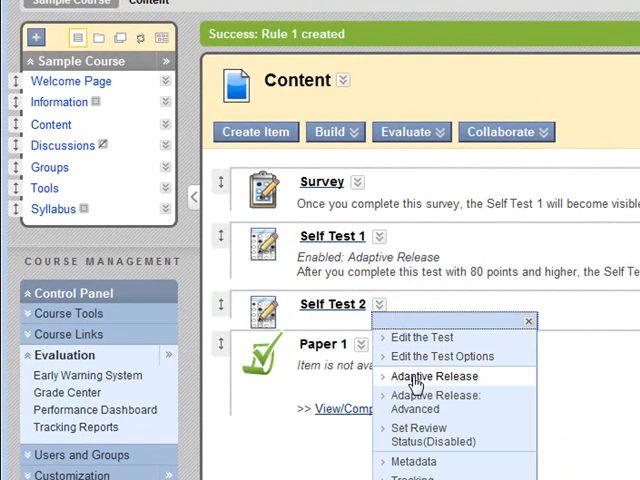
pyautogui.click(434, 376)
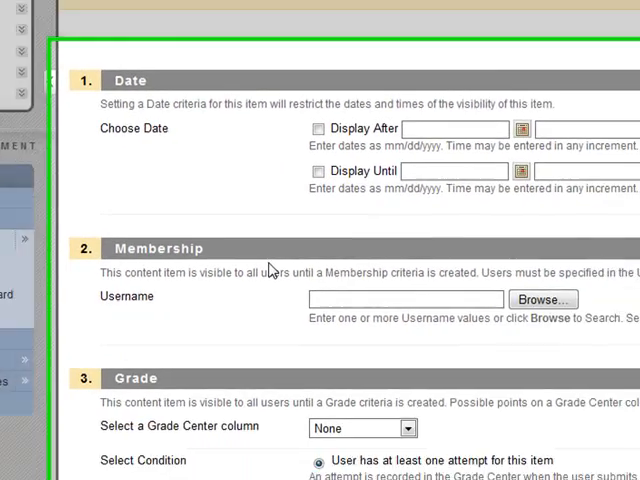
pyautogui.scroll(-3)
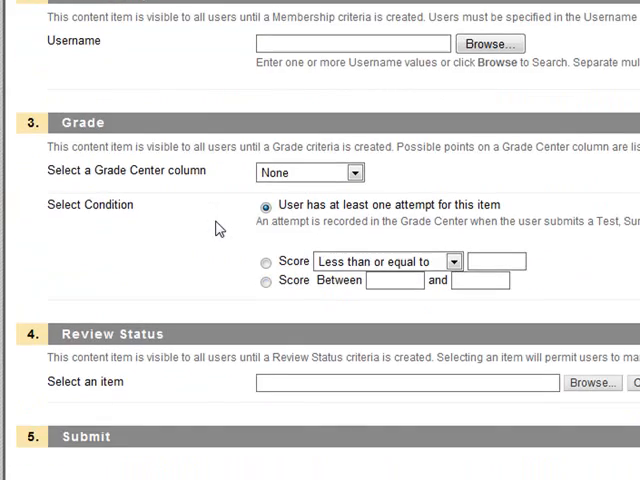
pyautogui.click(352, 172)
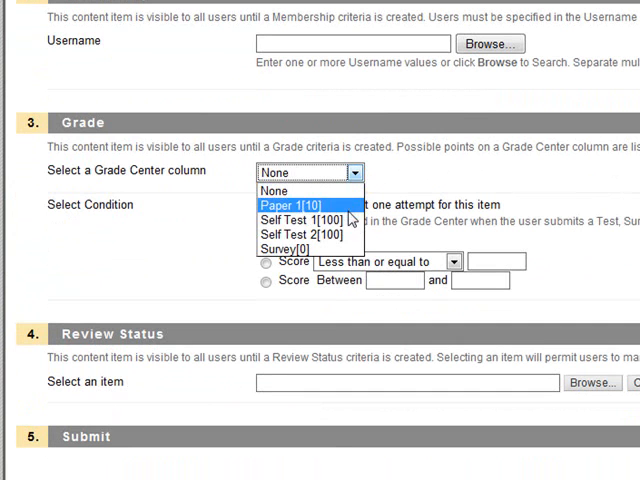
pyautogui.click(300, 222)
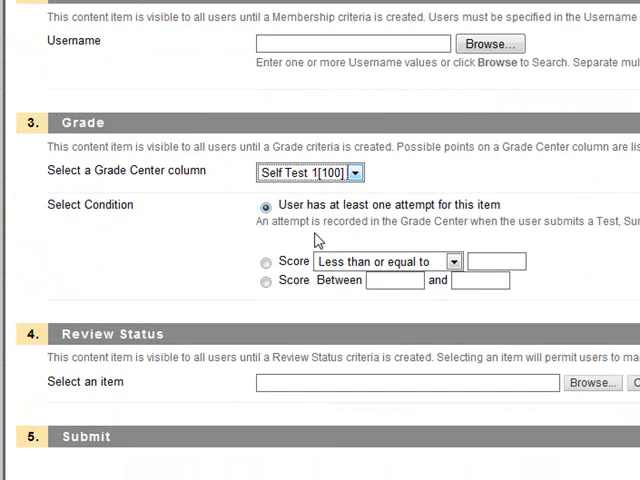
# Require a Self Test 1 score greater than or equal to 80 and submit the rule.
pyautogui.click(264, 262)
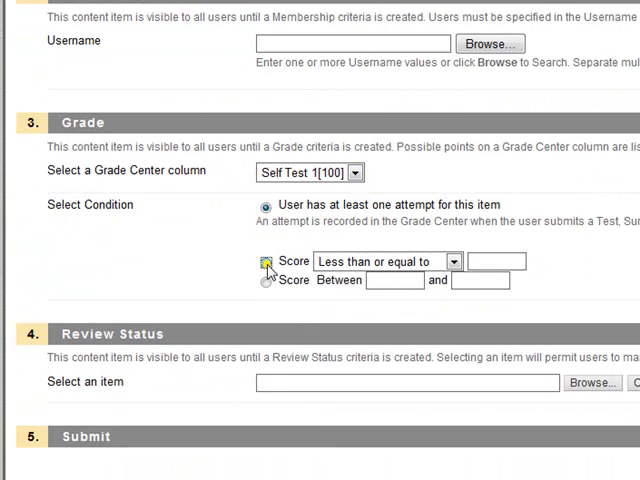
pyautogui.click(264, 264)
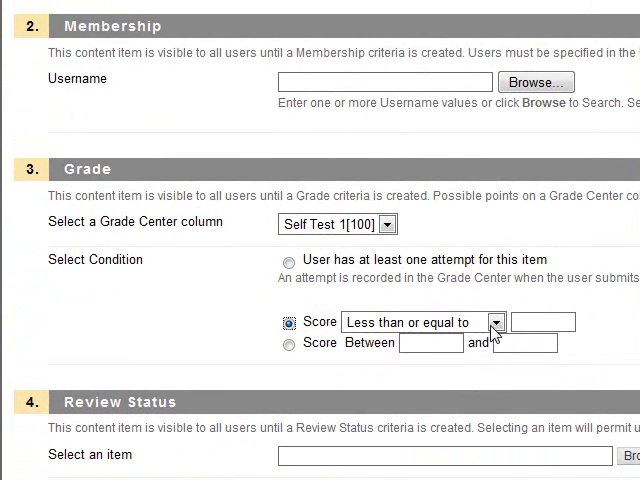
pyautogui.click(496, 322)
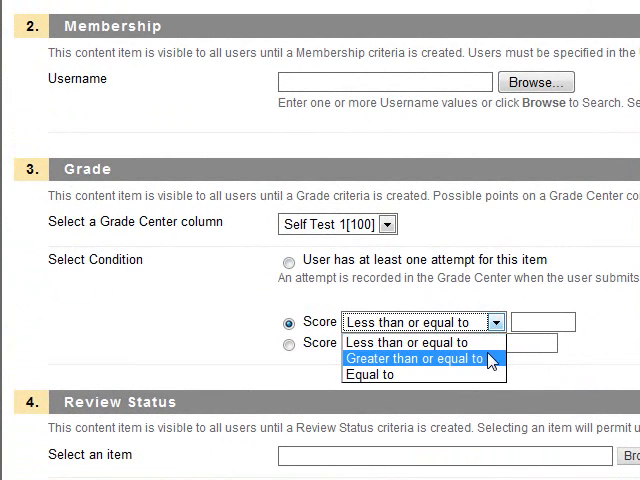
pyautogui.click(428, 358)
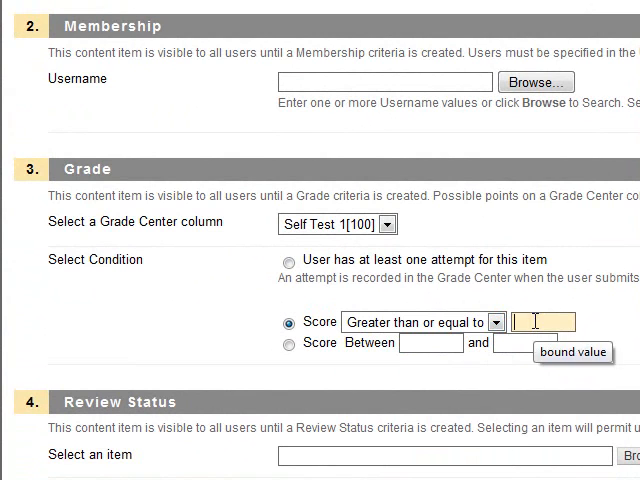
pyautogui.write('80')
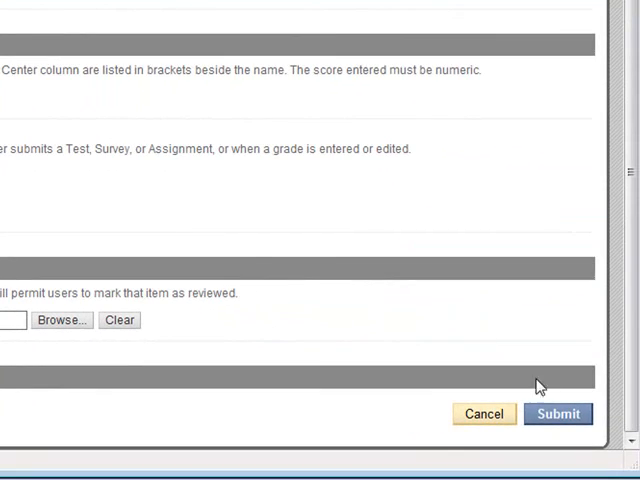
pyautogui.click(558, 414)
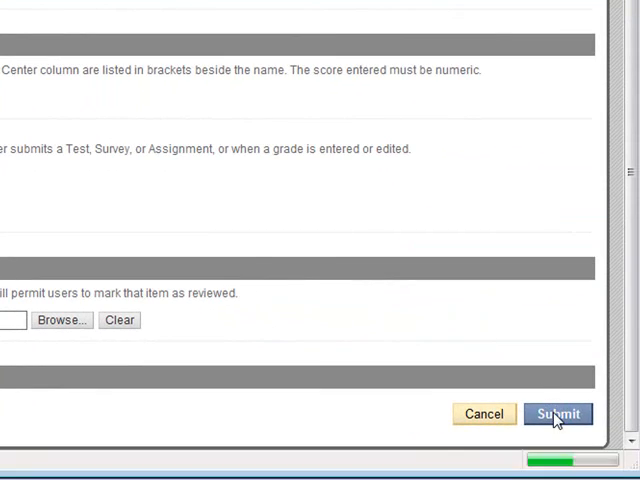
pyautogui.click(556, 414)
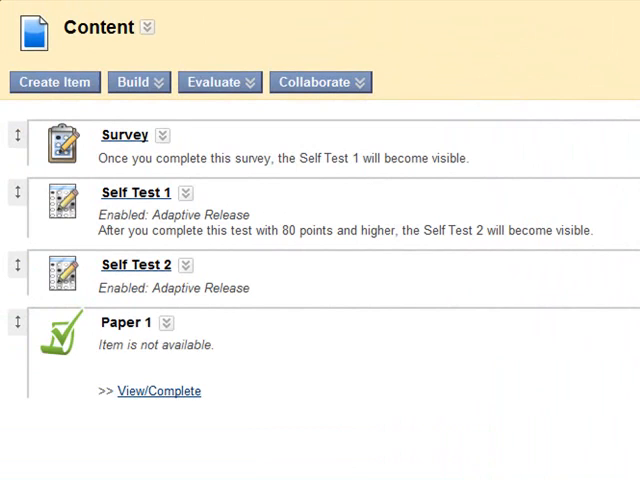